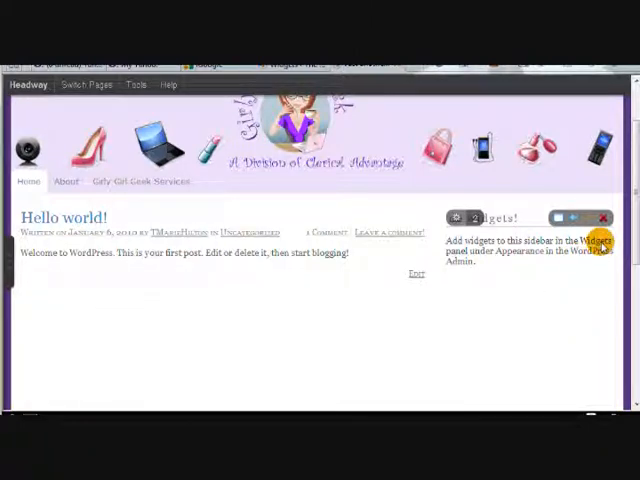
Step: Go from the Dashboard to the Appearance > Widgets management page
left_click(596, 204)
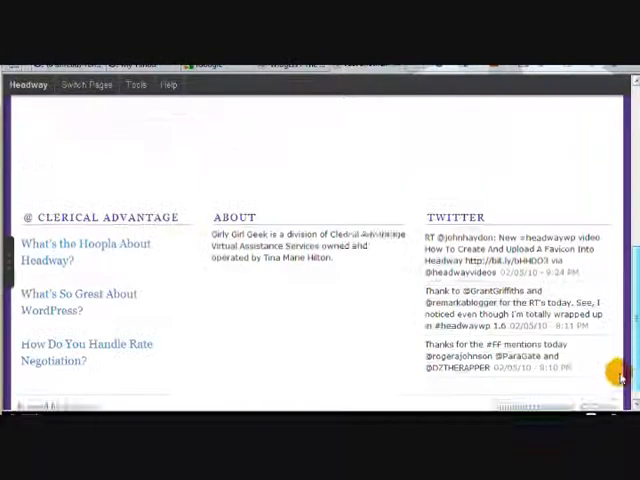
scroll("down", 3)
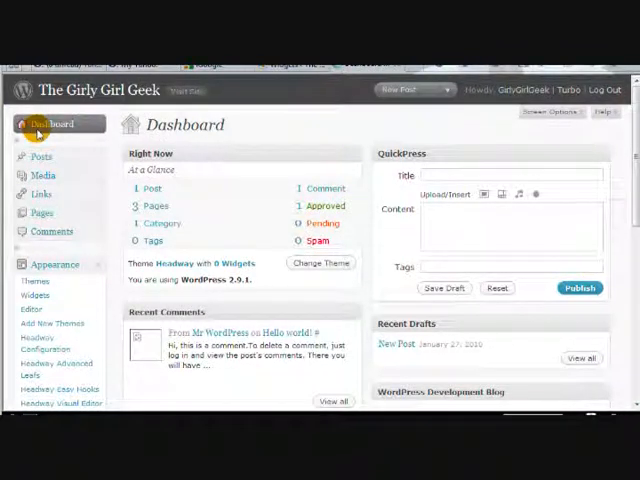
mouse_move(36, 260)
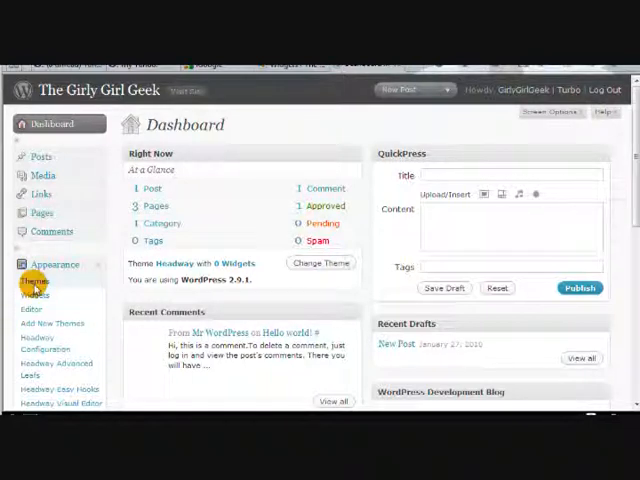
mouse_move(36, 294)
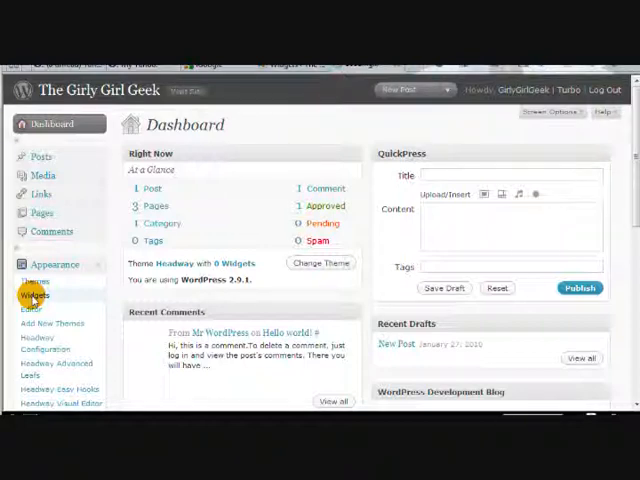
left_click(34, 294)
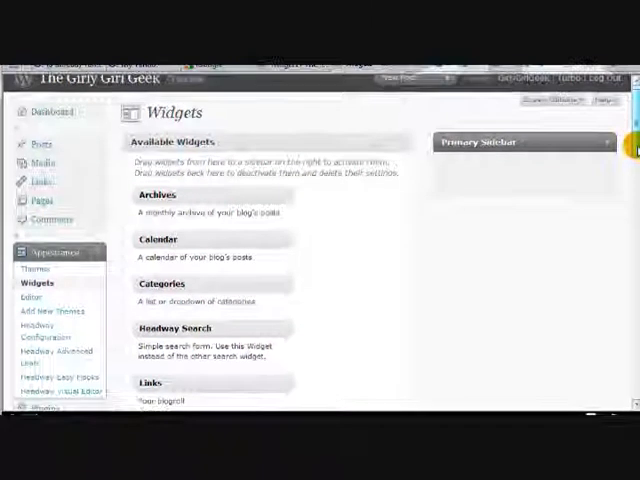
Step: Add Headway Search to the Primary Sidebar with search text 'Search this site'
scroll("down", 3)
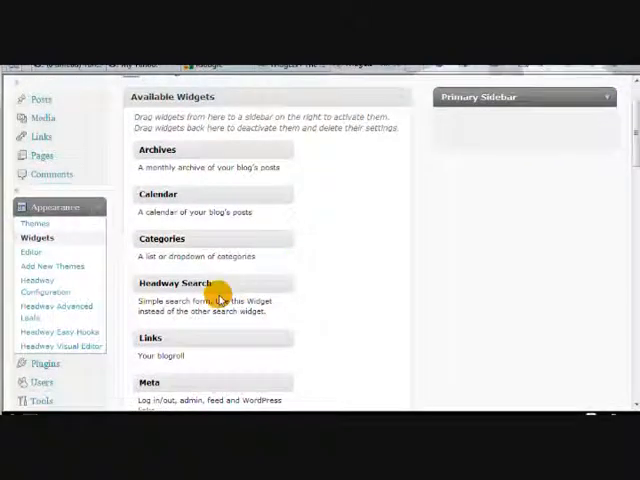
left_click_drag(212, 290, 524, 122)
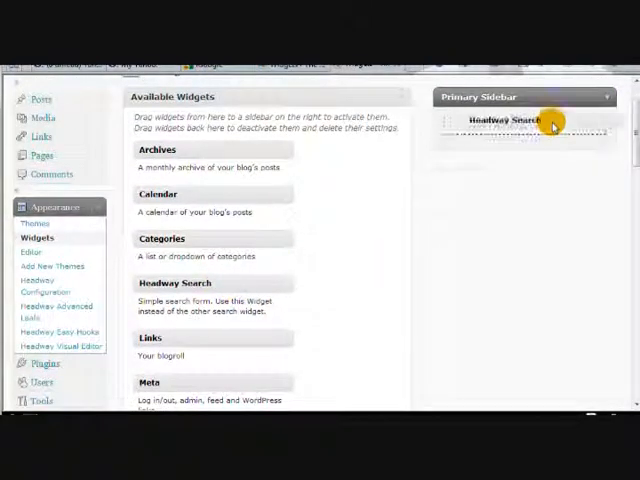
left_click(524, 124)
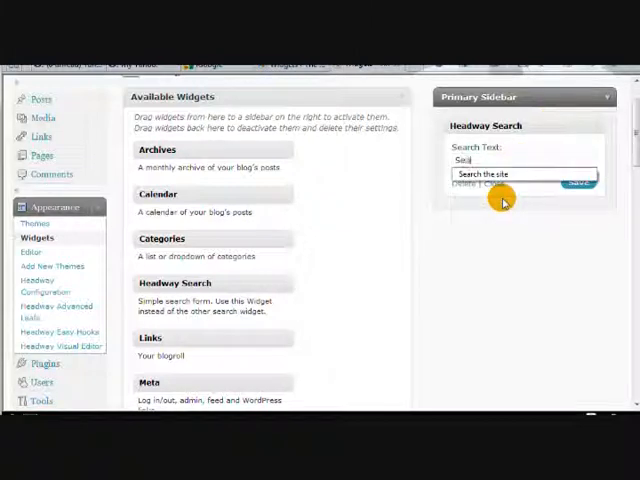
type("Search Th")
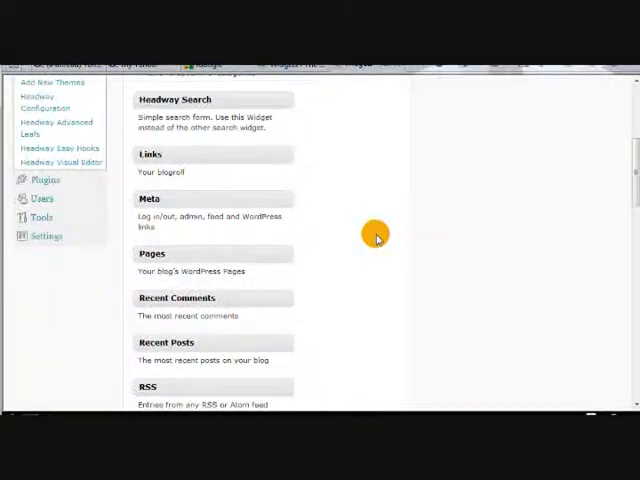
scroll("down", 3)
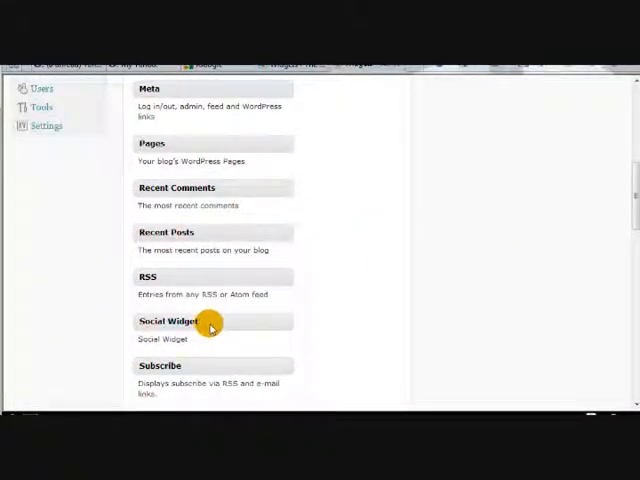
left_click_drag(210, 324, 384, 284)
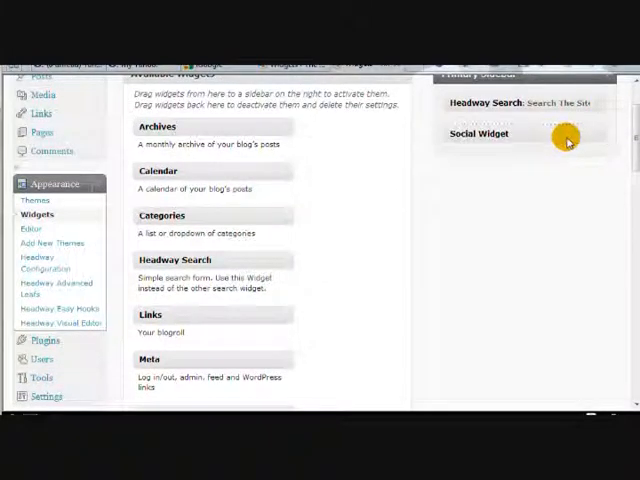
left_click(480, 132)
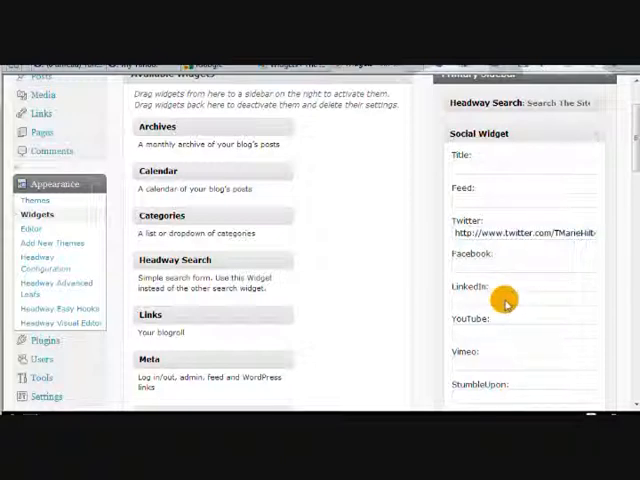
left_click(524, 270)
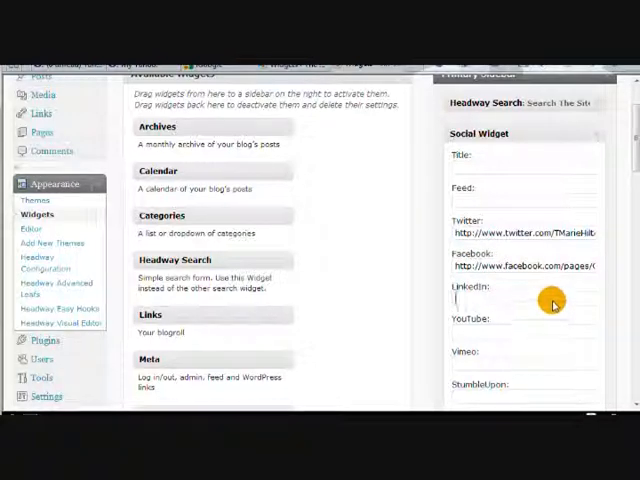
type("http://www.linkedin.com/in/tinahill")
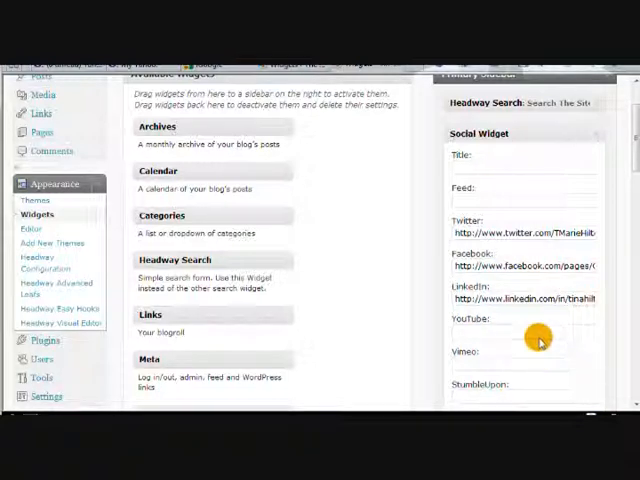
left_click(524, 332)
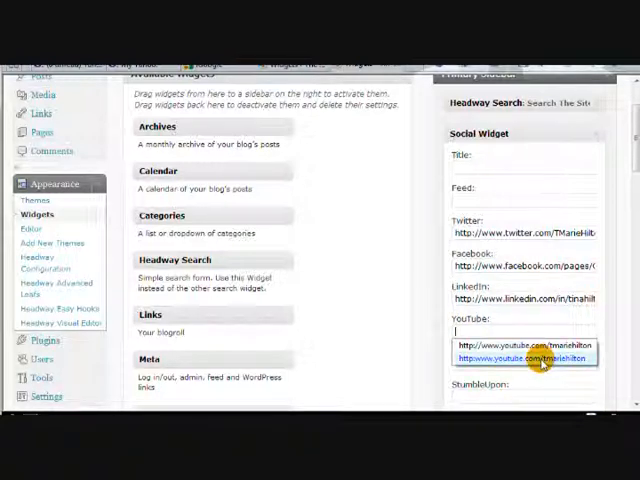
left_click(524, 346)
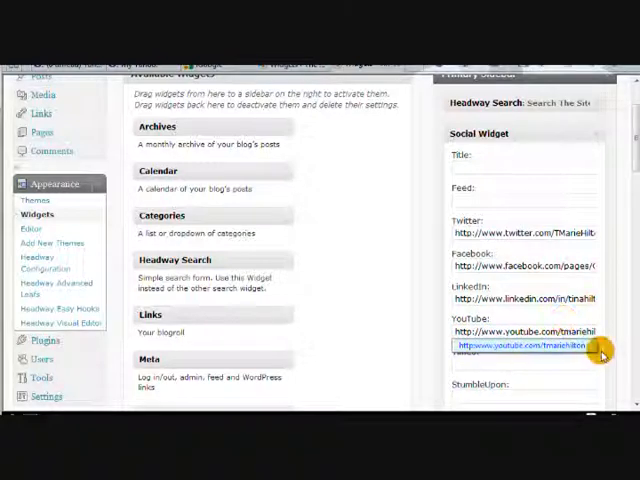
scroll("down", 3)
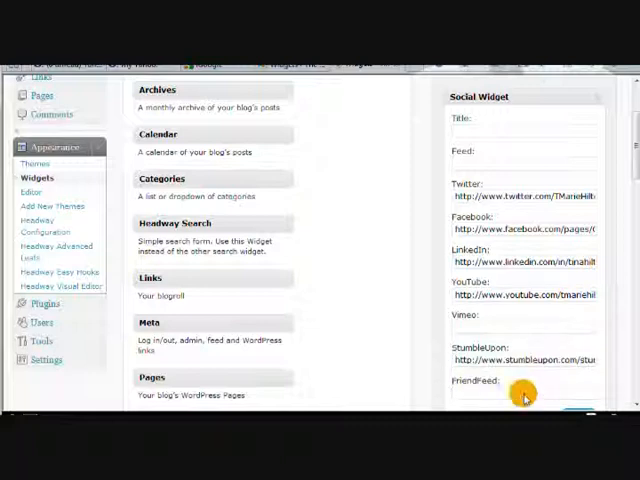
type("http://friendfeed.com/tmariehilton")
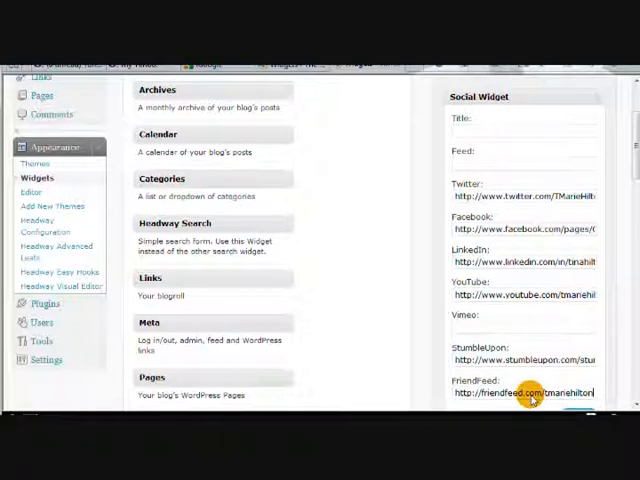
scroll("down", 3)
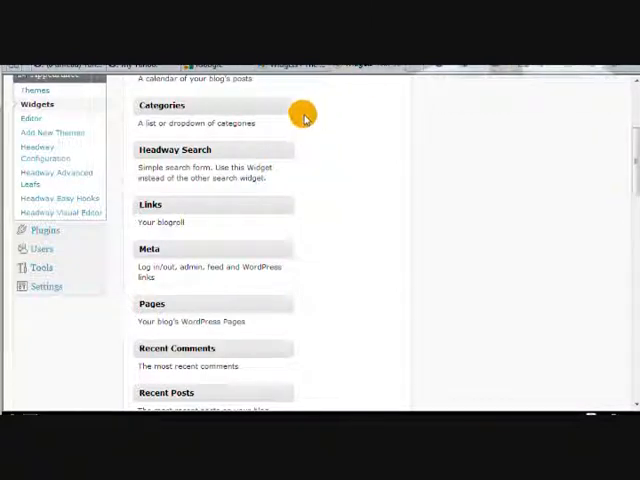
scroll("up", 3)
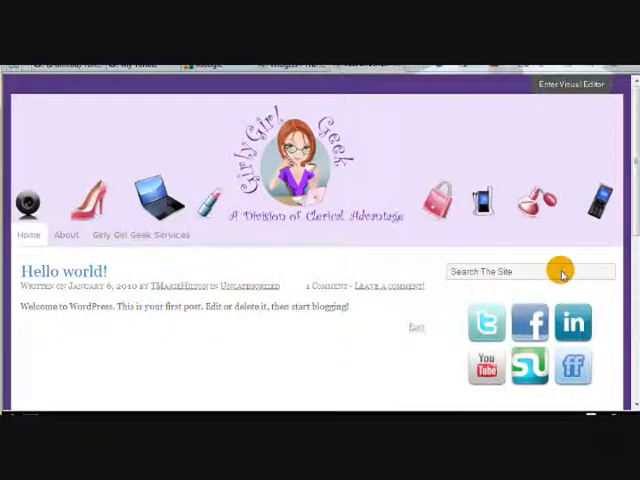
mouse_move(496, 336)
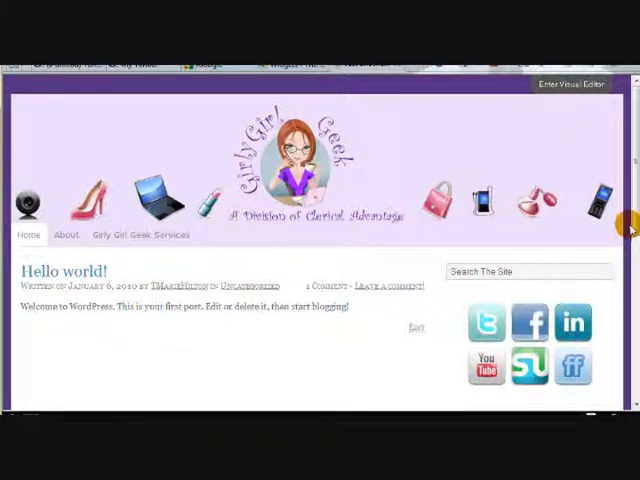
scroll("down", 3)
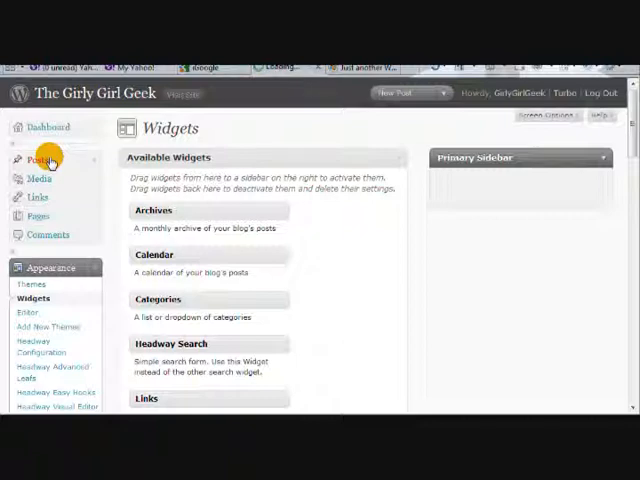
Step: Trash Hello world! from the posts list and open the New Post draft
left_click(36, 158)
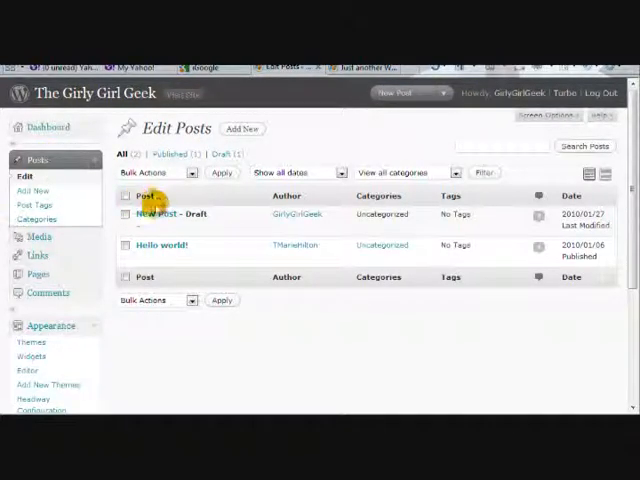
mouse_move(160, 244)
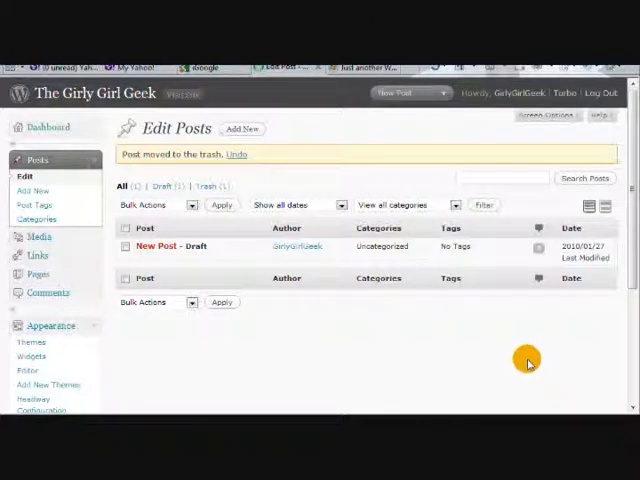
left_click(156, 246)
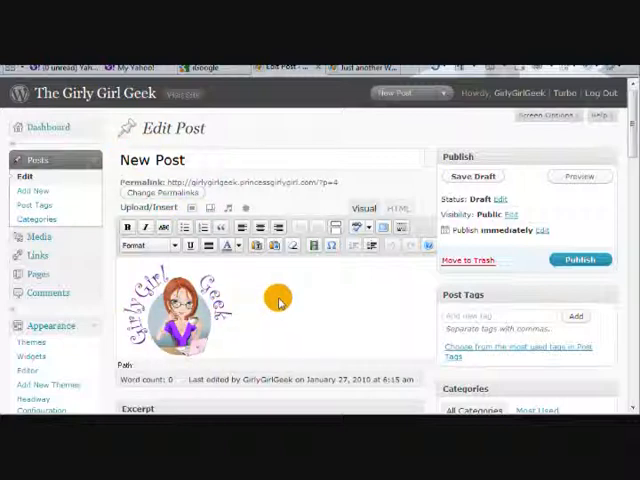
Step: Paste the introduction paragraph below the image and start linking 'Contact me today'
right_click(280, 300)
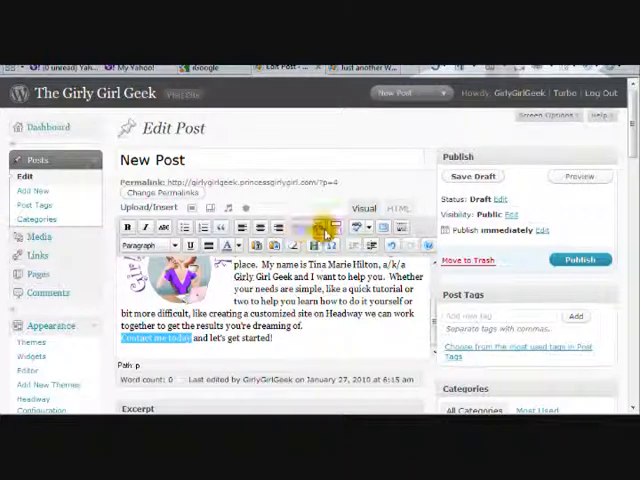
left_click(312, 228)
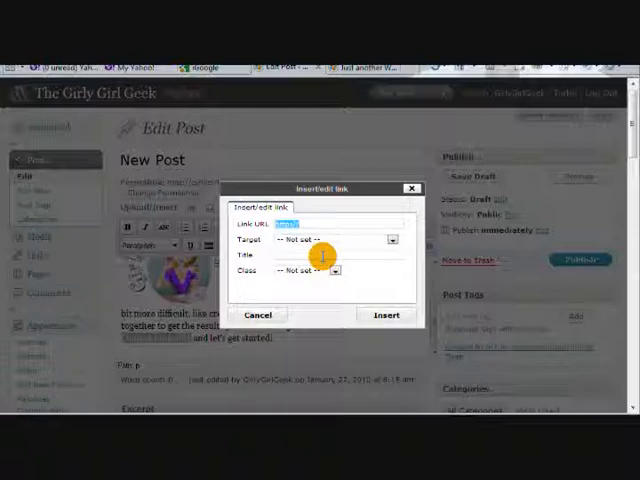
Step: Make 'Contact me today' a mailto link opening in a new window
type("mailto:")
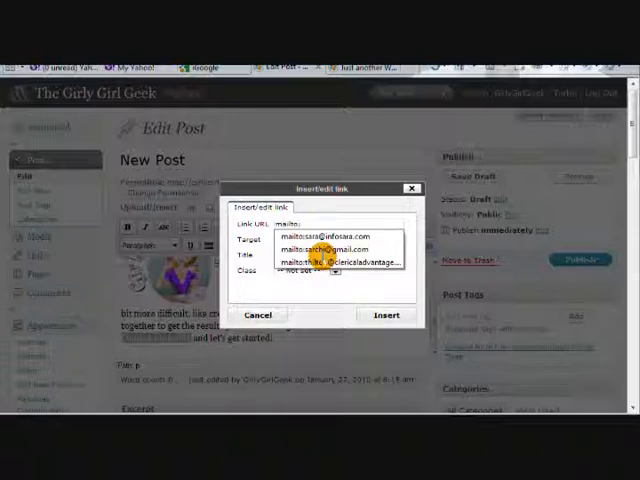
left_click(340, 262)
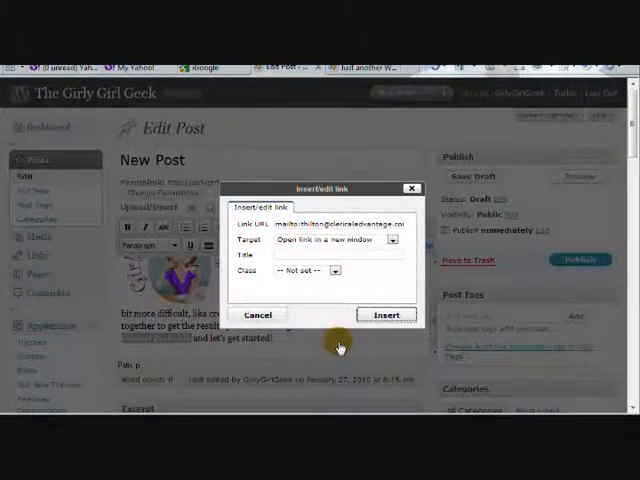
left_click(386, 314)
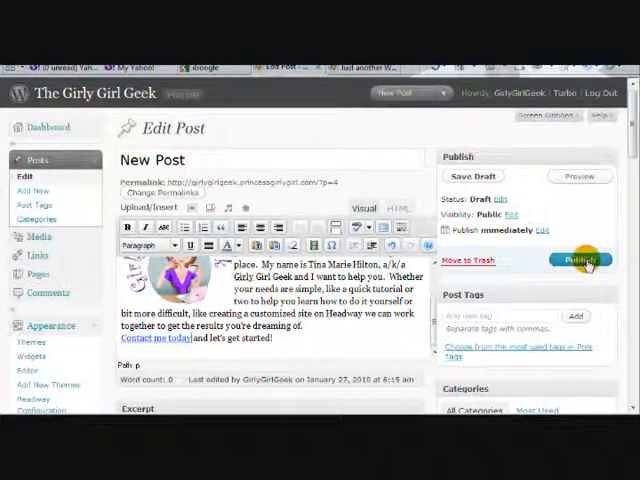
Step: Publish the New Post and view it on the live site
left_click(580, 260)
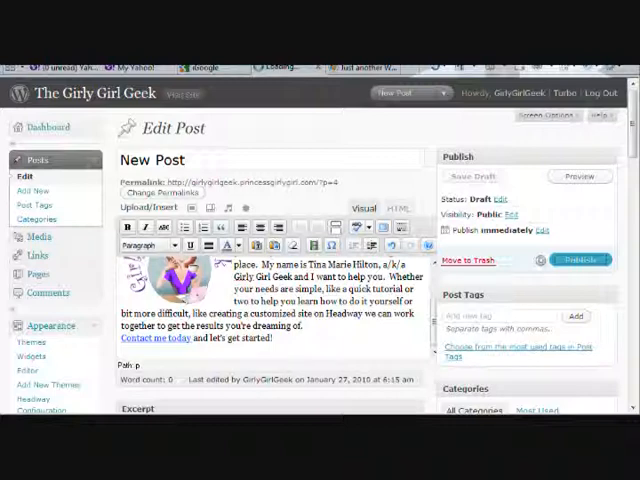
left_click(580, 260)
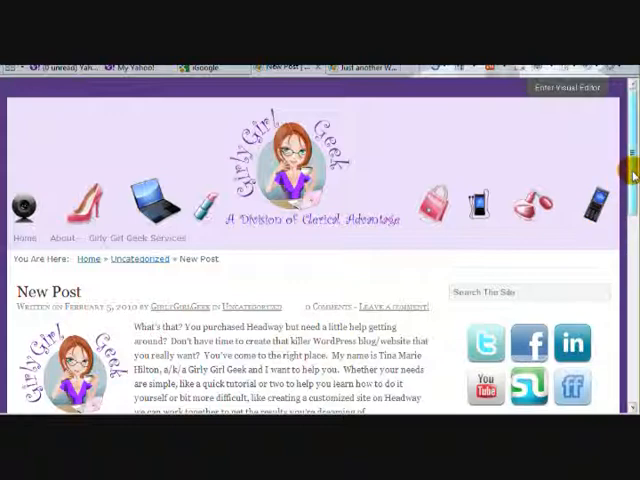
Step: Scroll through the live post down to the About and Twitter footer and back up
scroll("down", 3)
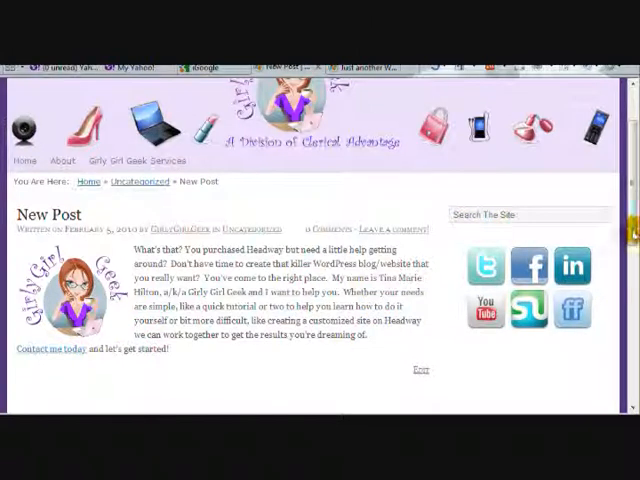
scroll("down", 3)
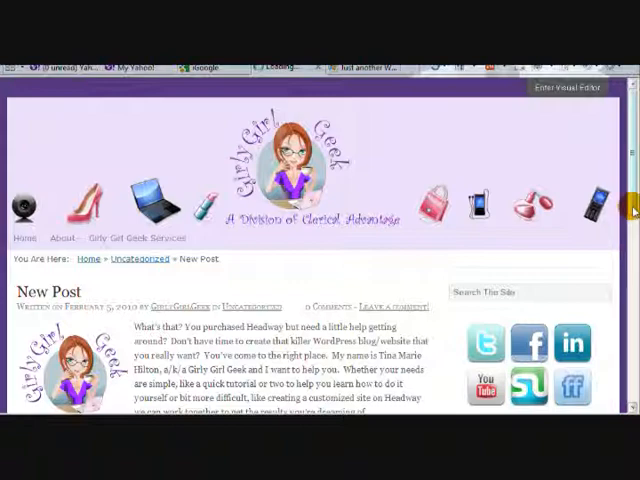
scroll("down", 3)
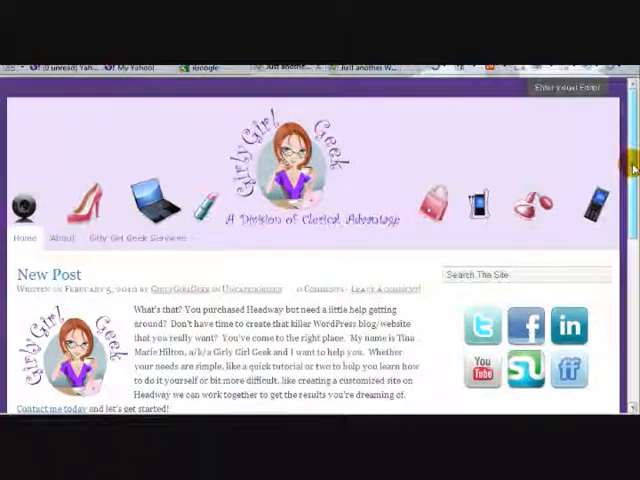
scroll("down", 3)
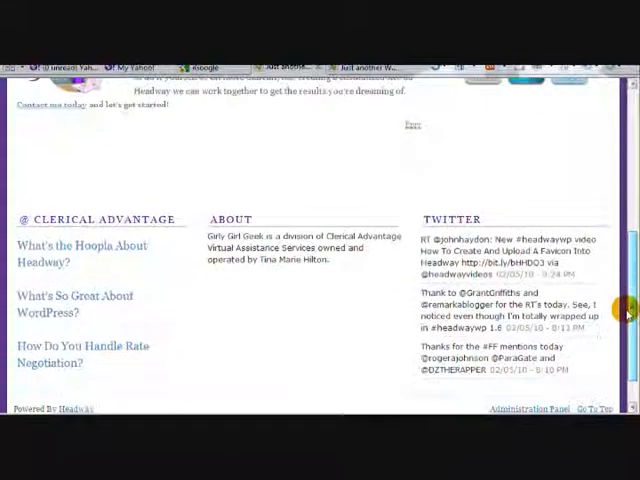
scroll("up", 3)
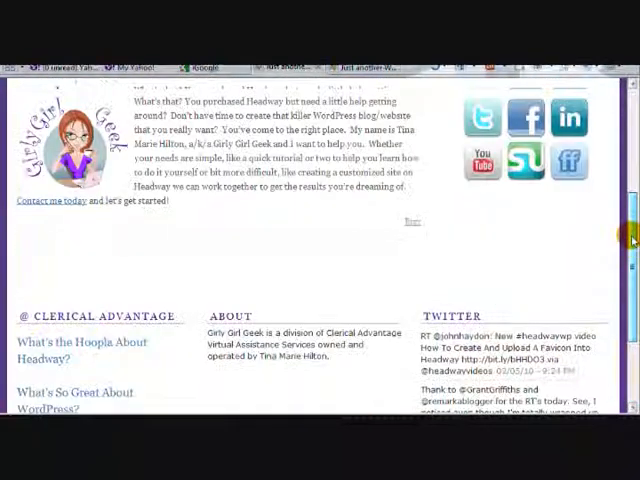
scroll("up", 3)
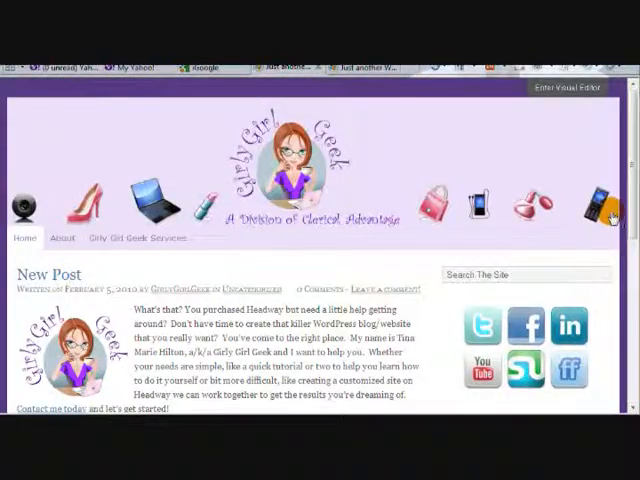